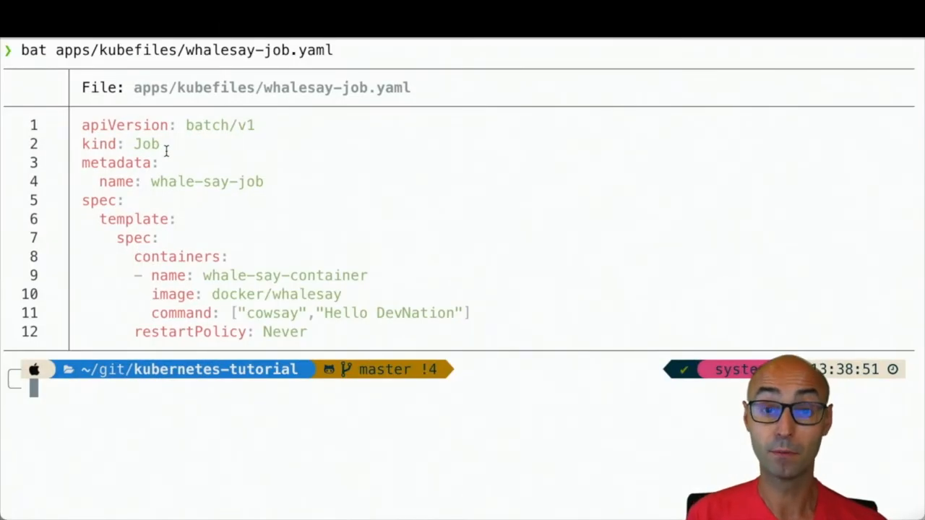
Apply the whalesay-job.yaml Job manifest with kubectl apply -f
double_click(146, 144)
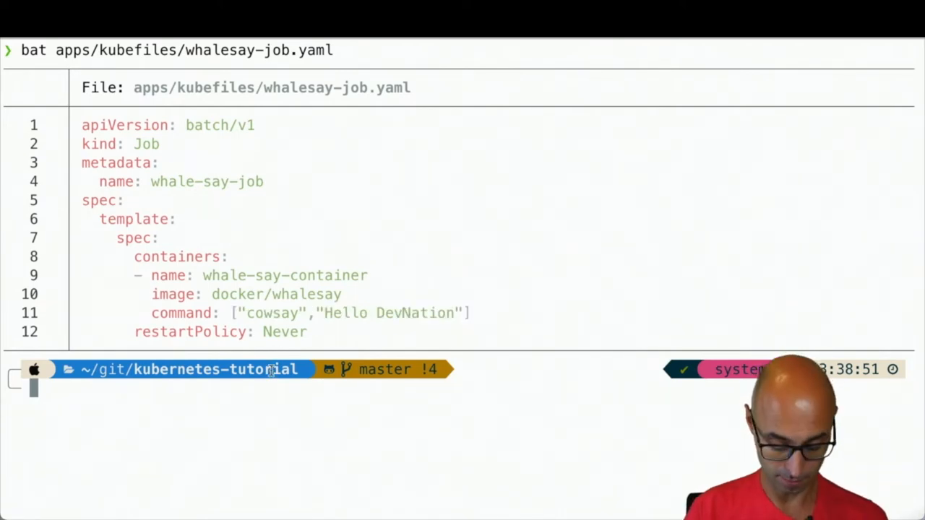
type("kuebctl apply -g")
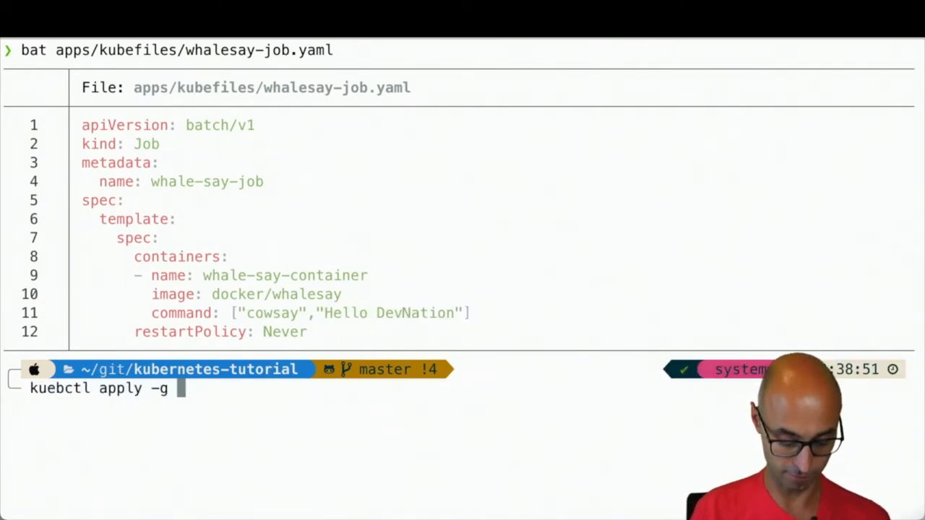
type("f apps/kubefiles/myboot-service.yml")
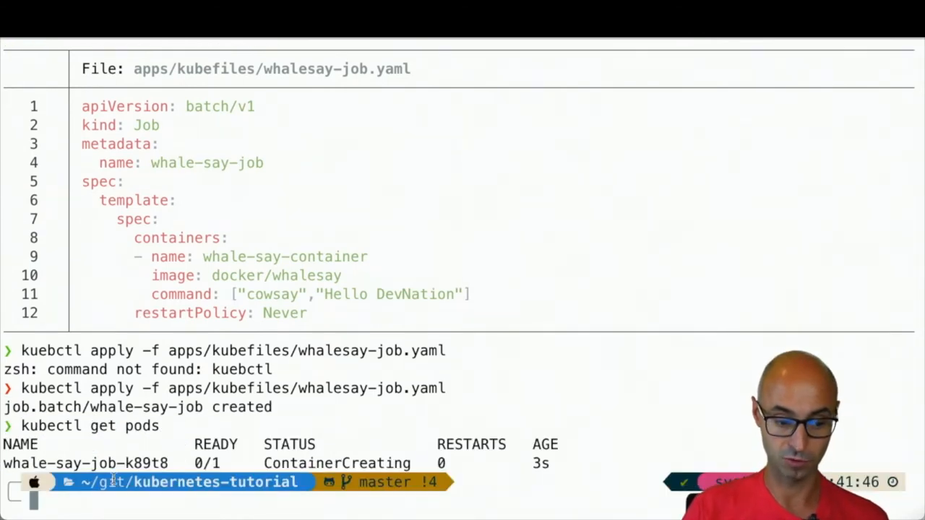
Check kubectl get pods repeatedly until the whale-say-job pod shows Completed
type("kubectl get pods")
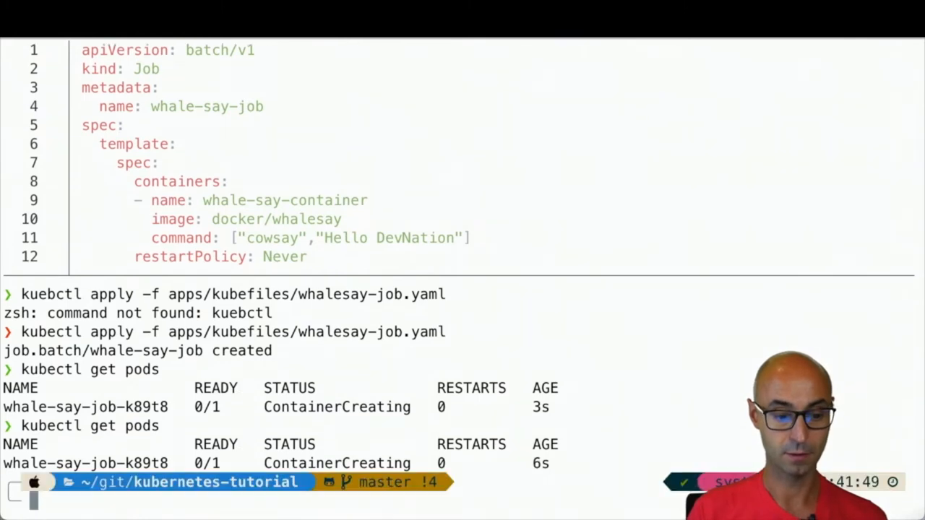
scroll("down", 3)
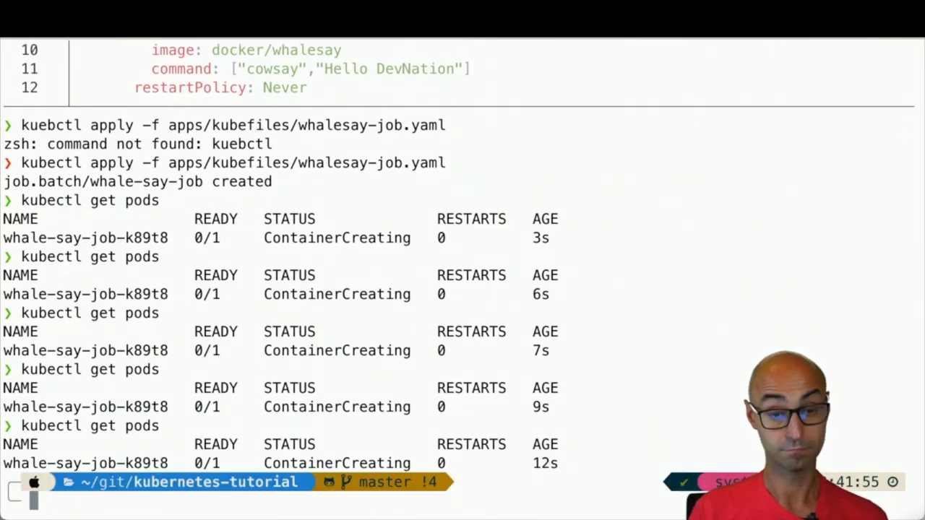
scroll("down", 3)
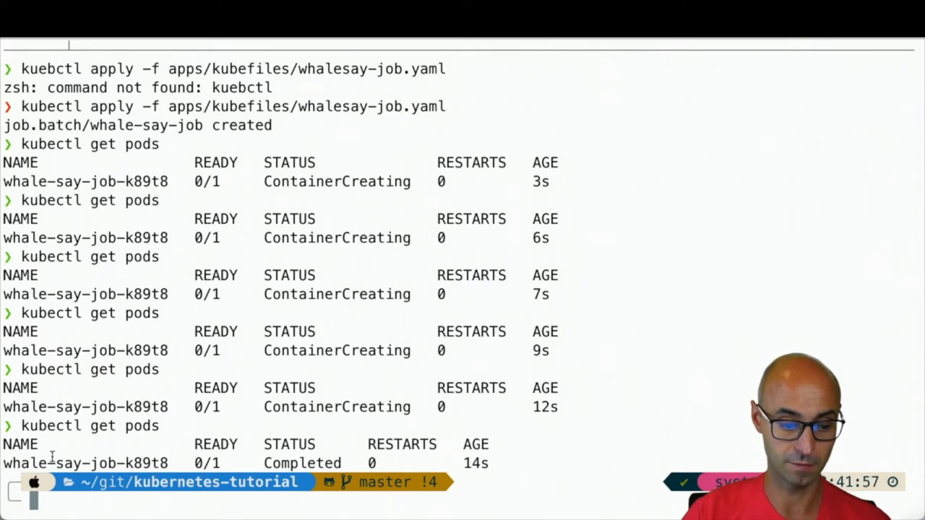
type("kubectl get pods")
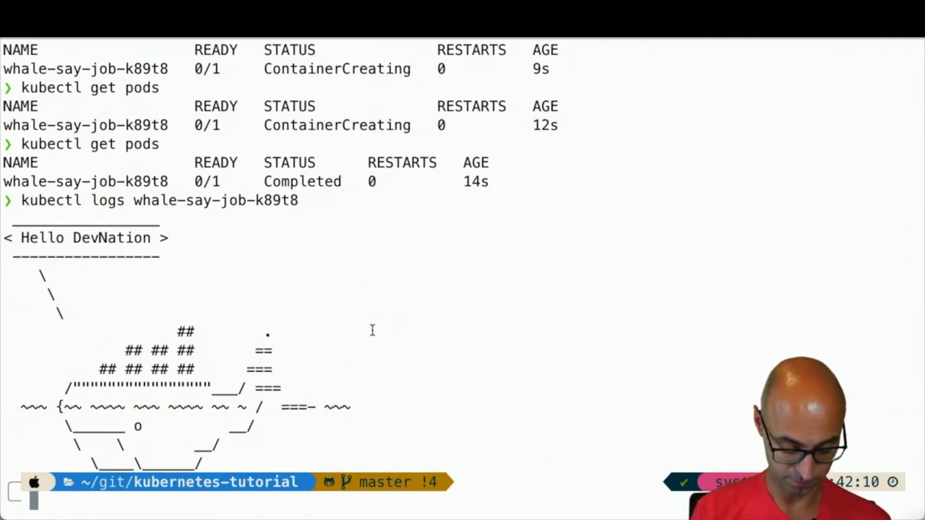
Display the whalesay-cronjob.yaml CronJob manifest with bat, scheduled to run every minute
type("bat apps/kubefiles/myboot-deployment.yml")
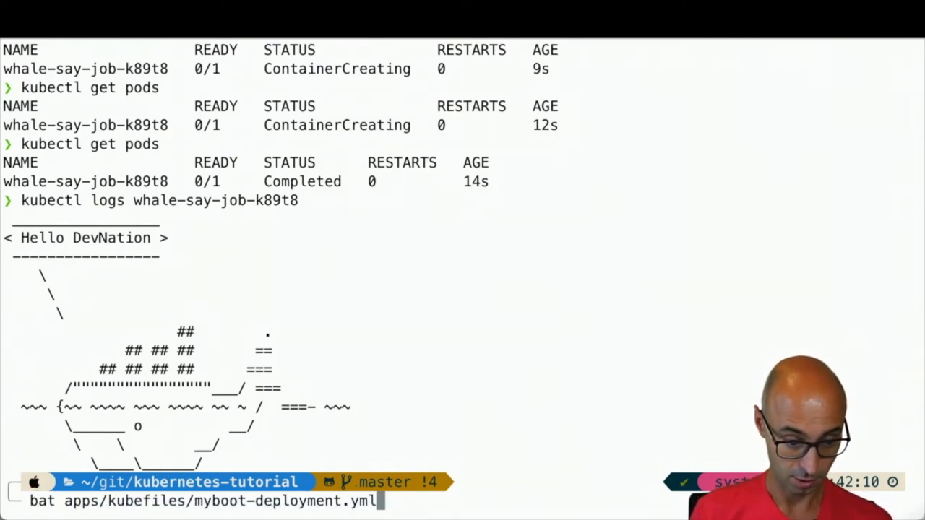
type("whalesay-job.yaml")
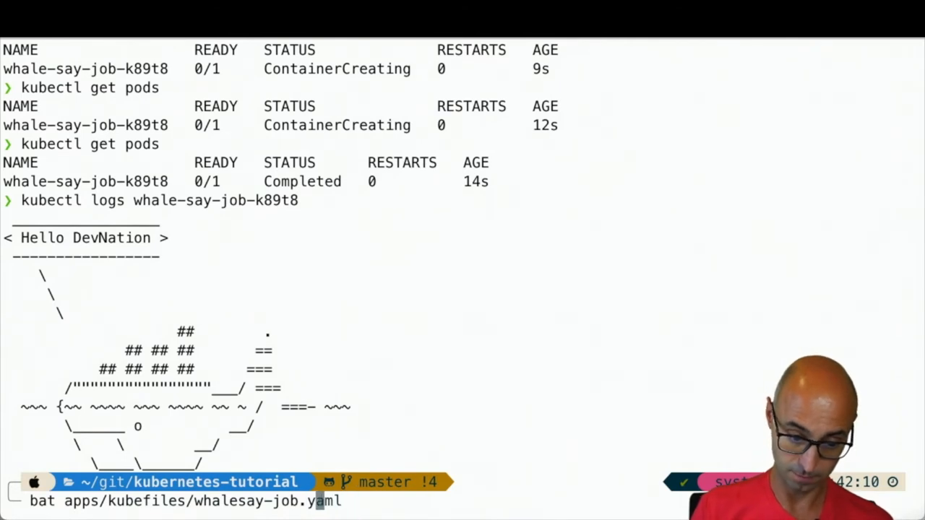
key("Enter")
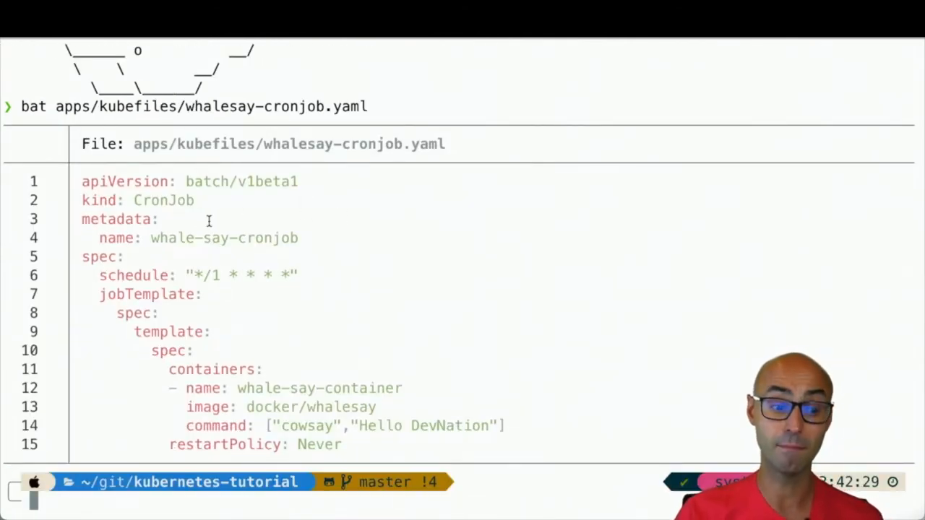
double_click(163, 201)
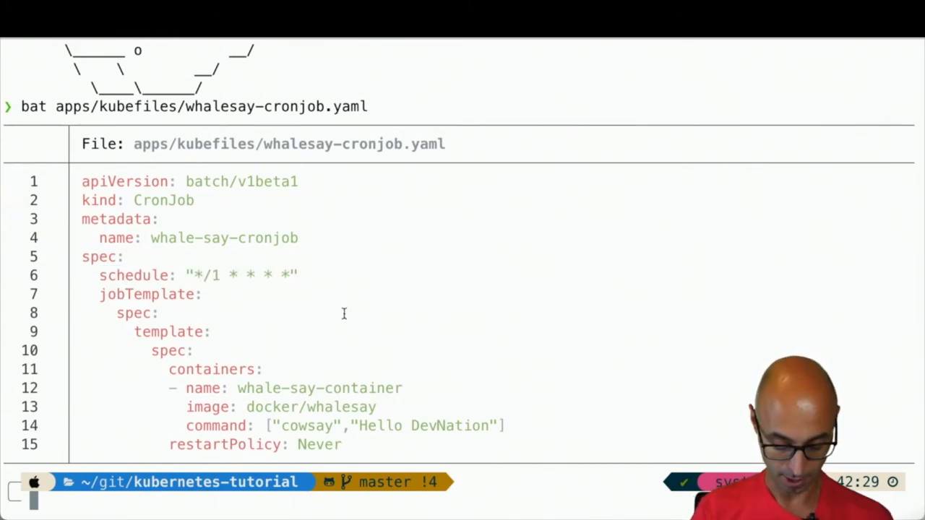
type("kubectl apply -f apps/kubefiles/whalesay-job.yaml")
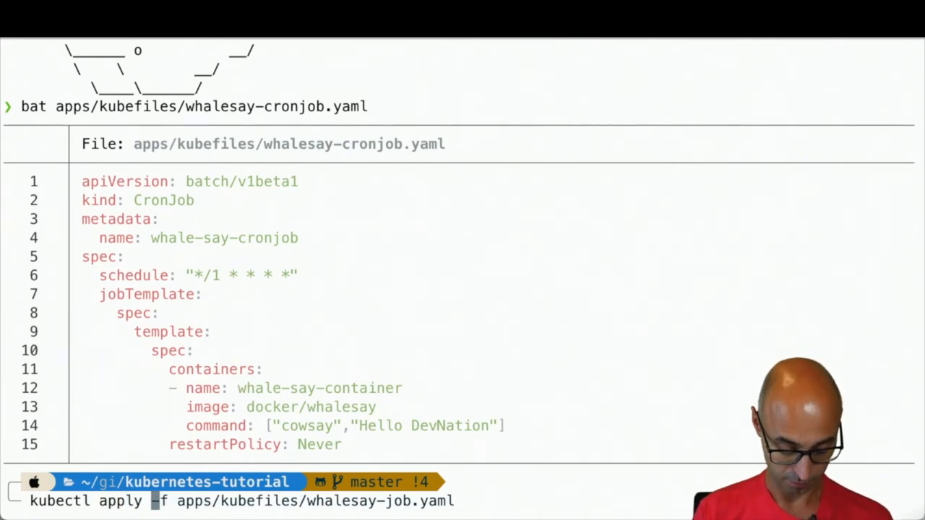
Apply whalesay-cronjob.yaml and list pods until the cronjob's first pod shows Completed
type("packa")
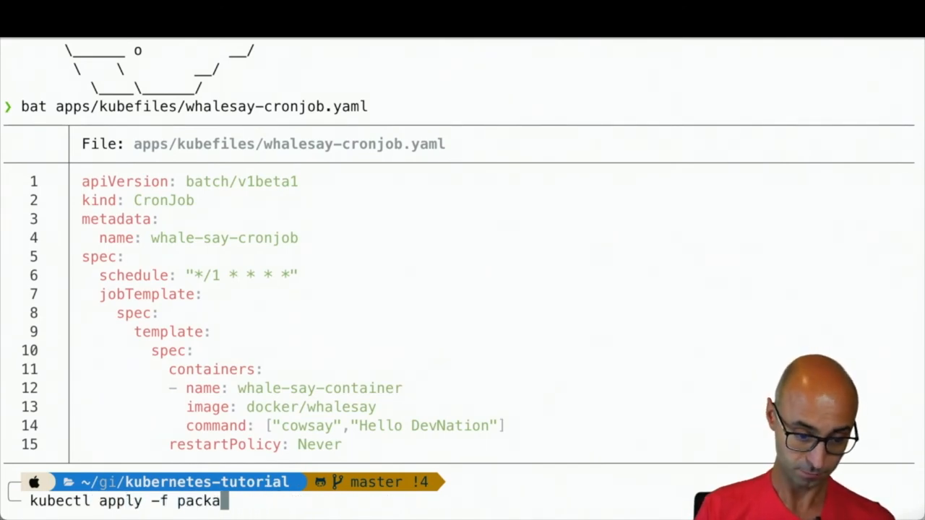
type("apps/kubefiles/whalesay-job.yaml")
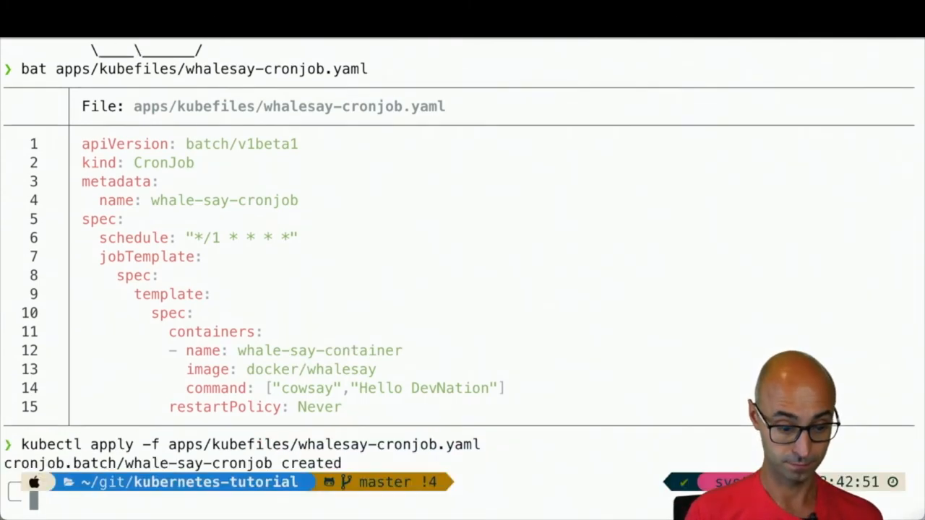
type("kubectl get pods")
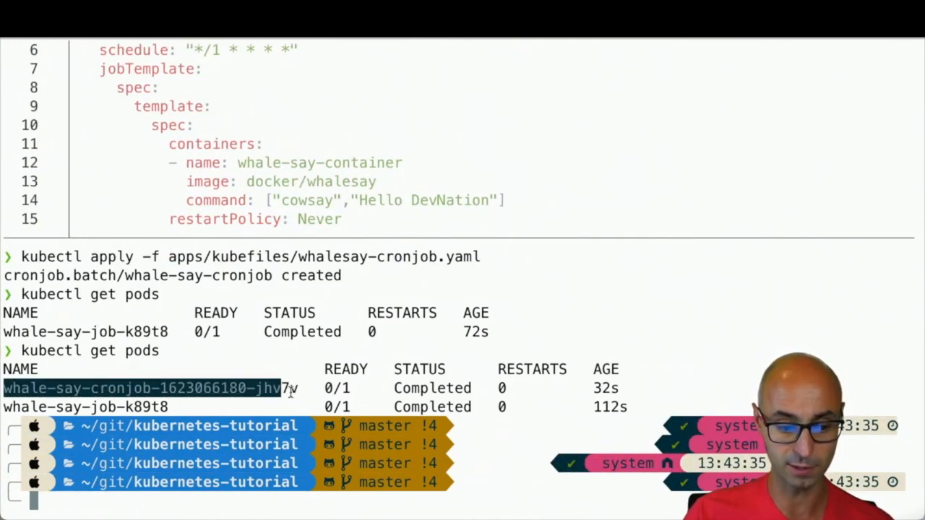
type("kuebctl apply -f apps/kubefiles/whalesay-job.yaml")
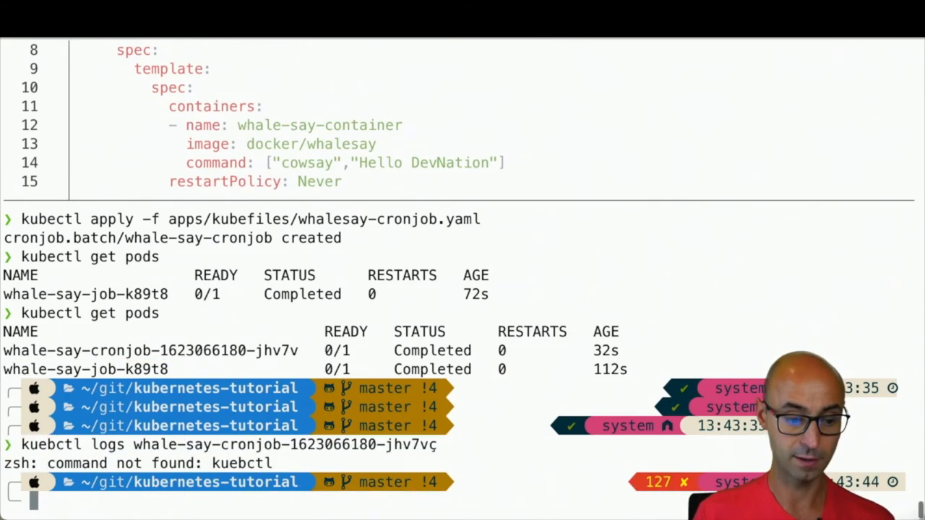
type("kubectl logs whale-say-cronjob-1623066180-jhv7vç")
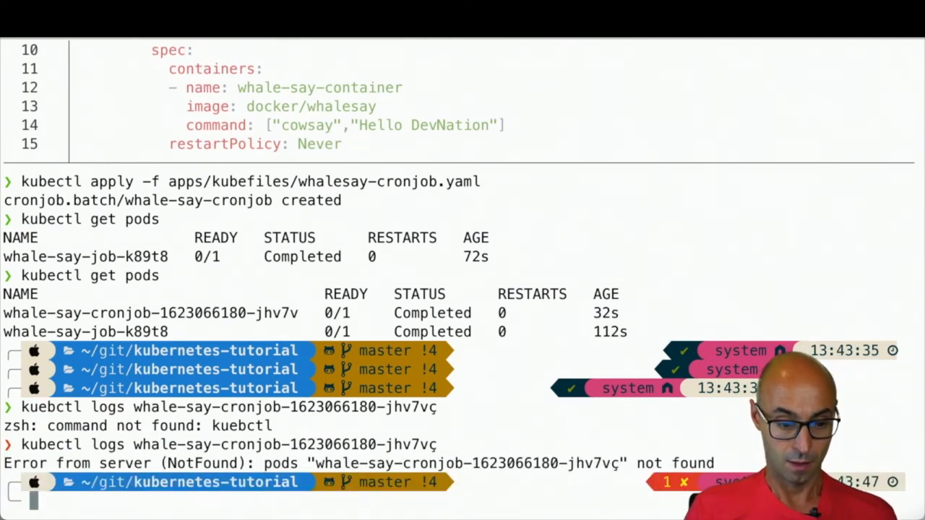
type("kubectl logs whale-say-cronjob-1623066180-jhv7v")
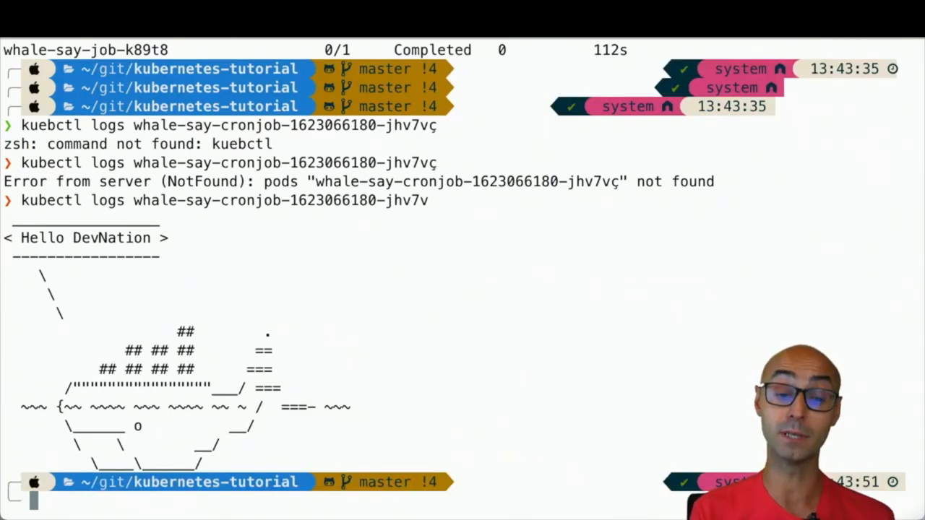
type("kubectl get pods")
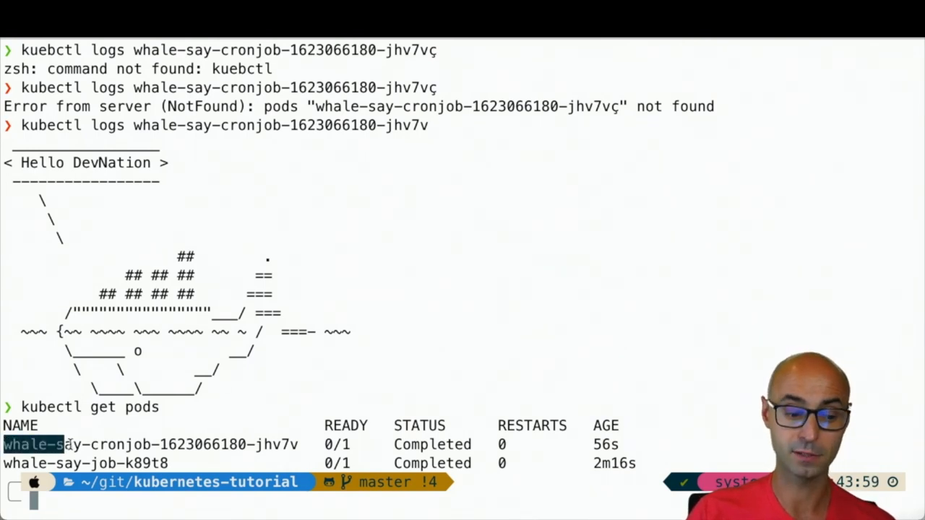
double_click(228, 444)
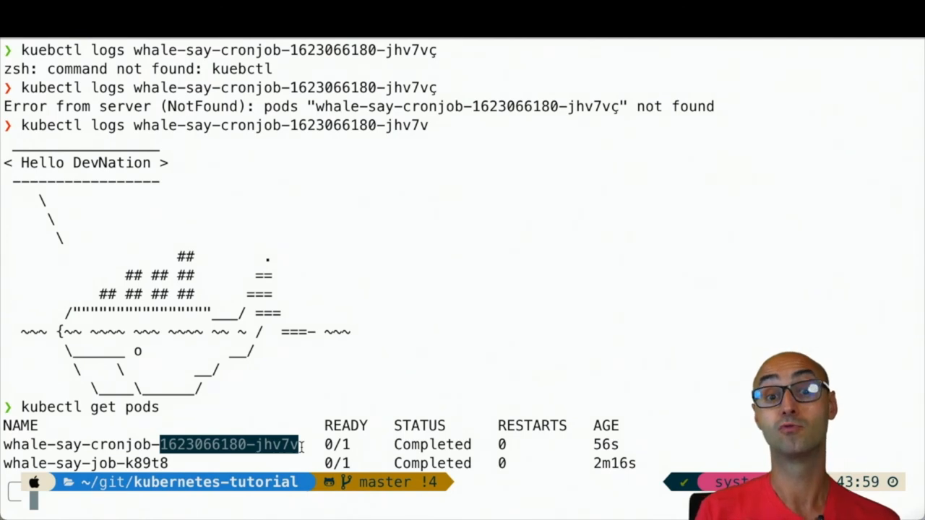
type("kubectl get pods")
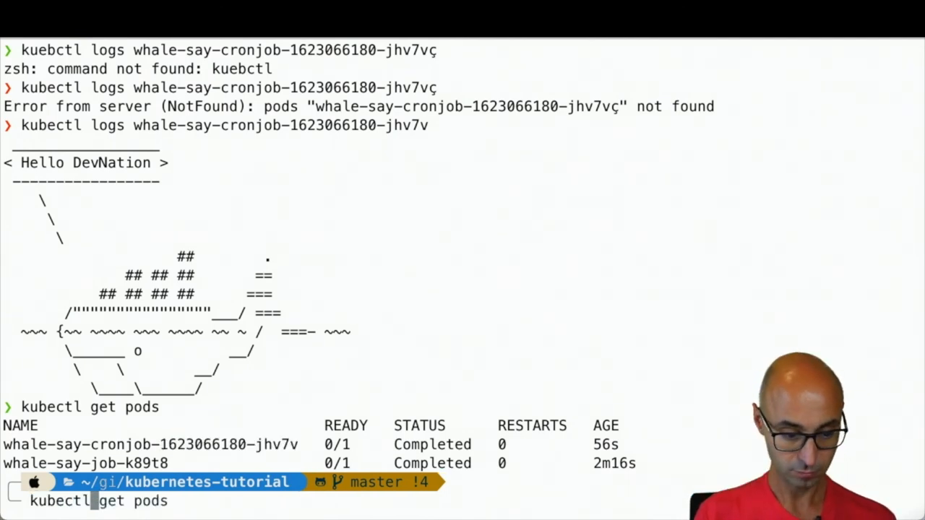